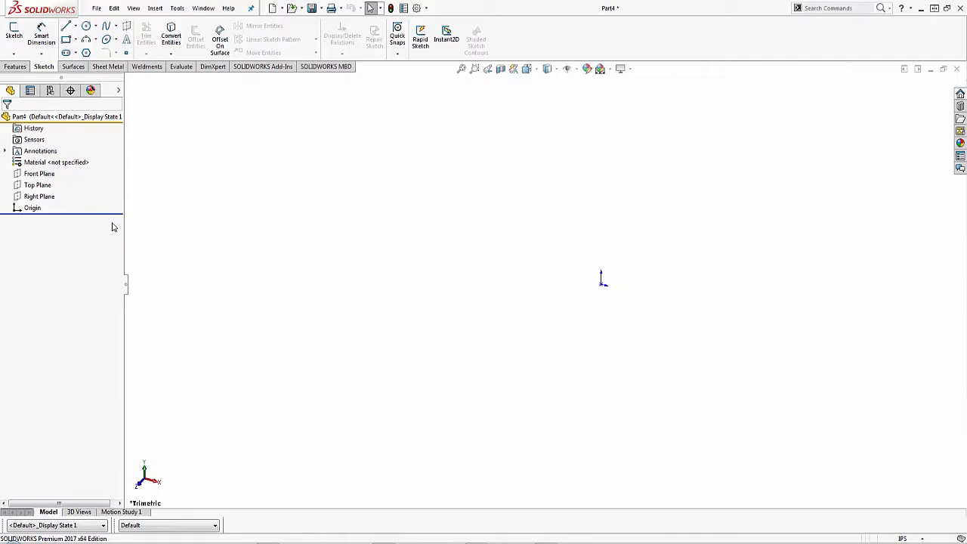
mouse_move(64, 154)
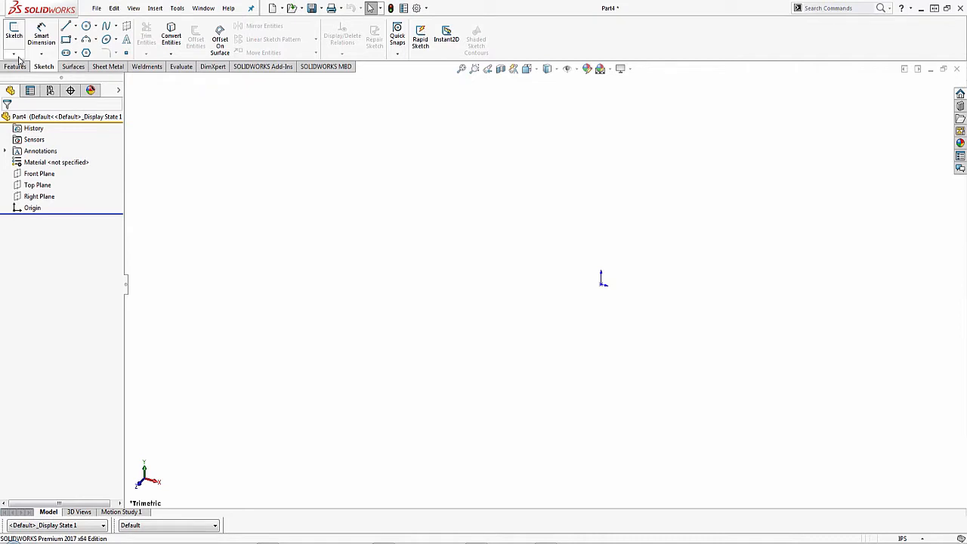
Step: Begin a new 3D sketch from the Sketch dropdown
left_click(14, 53)
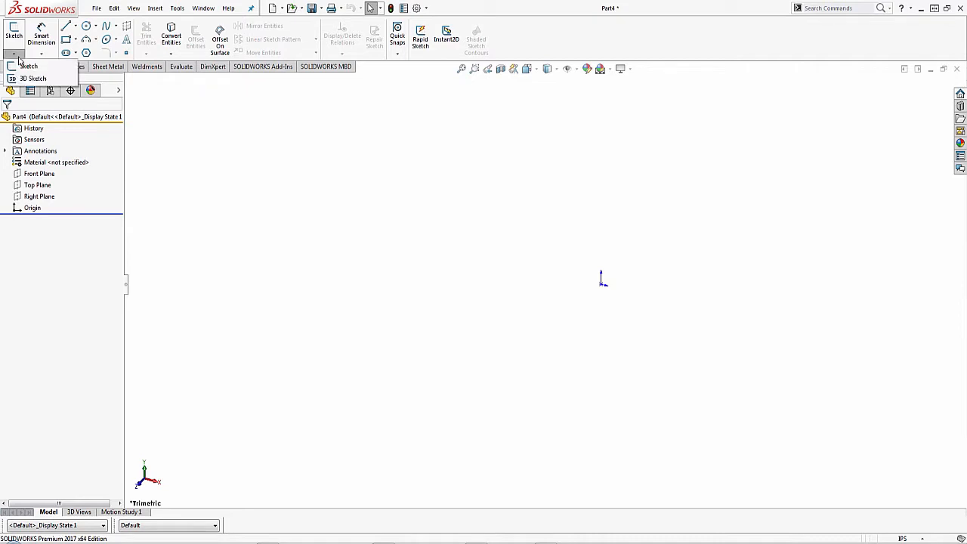
mouse_move(34, 78)
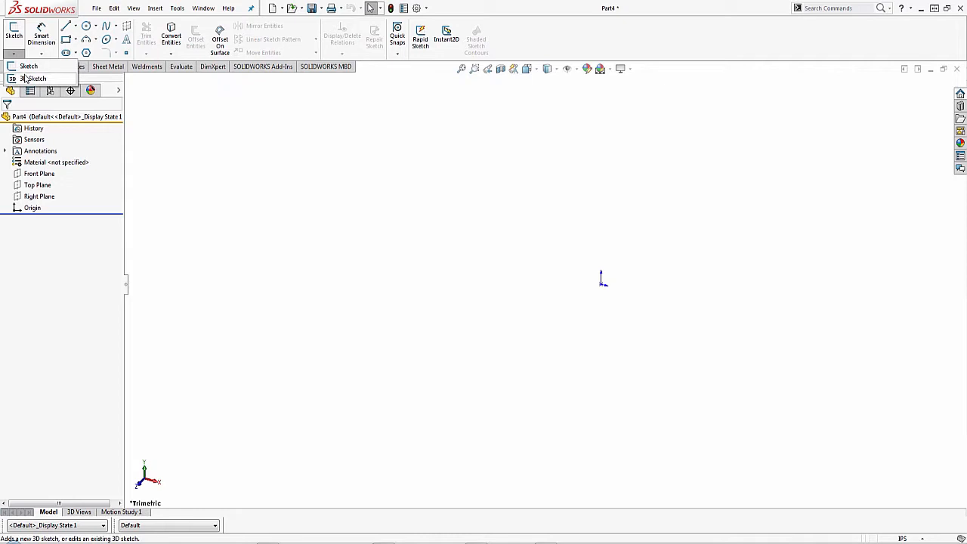
left_click(33, 79)
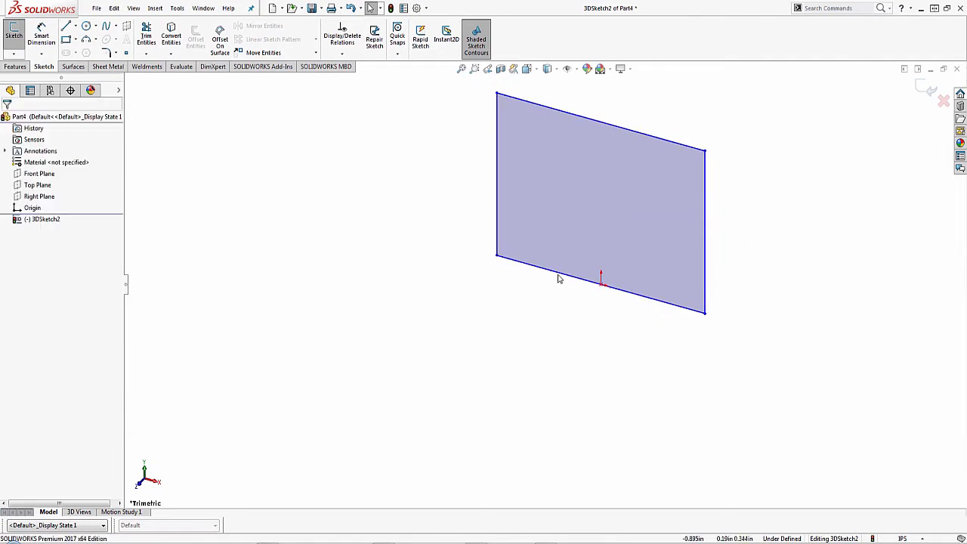
mouse_move(599, 293)
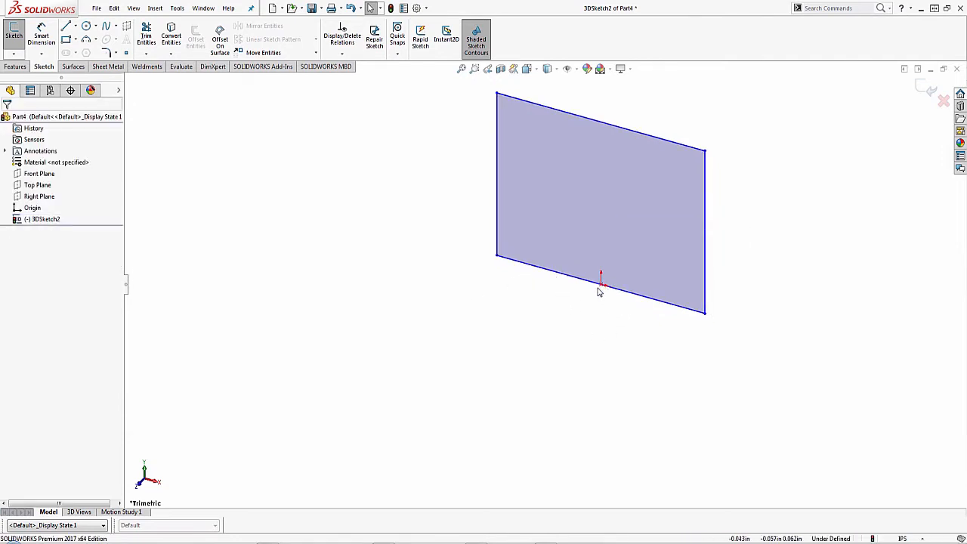
mouse_move(595, 287)
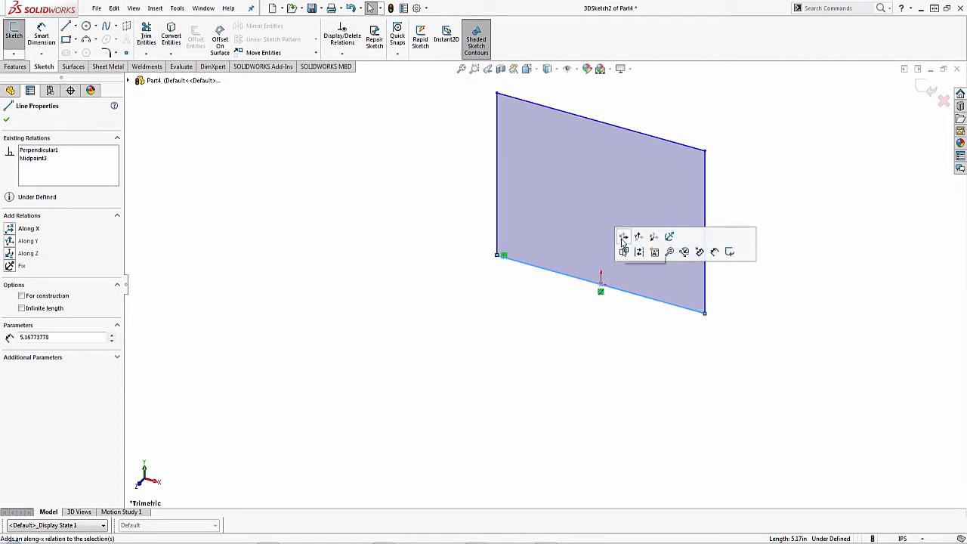
mouse_move(623, 235)
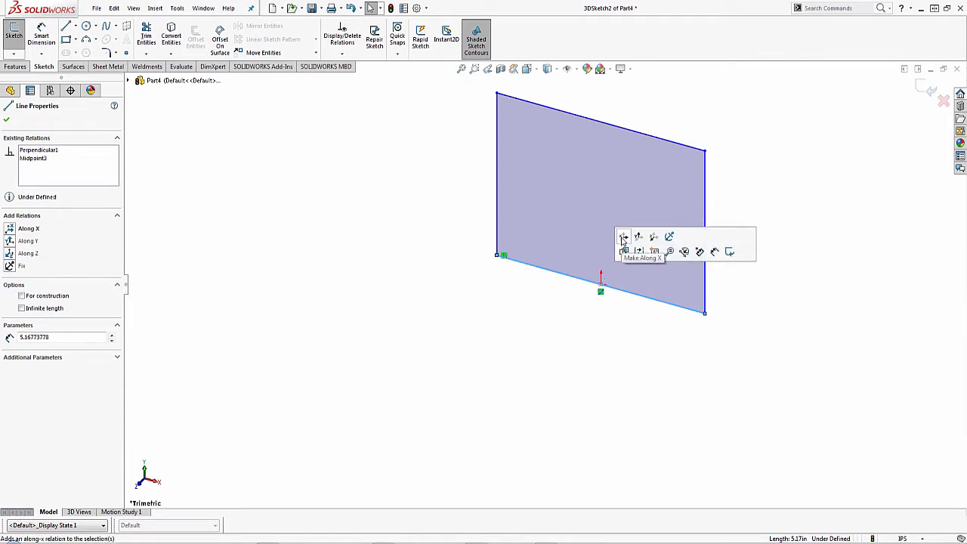
mouse_move(638, 240)
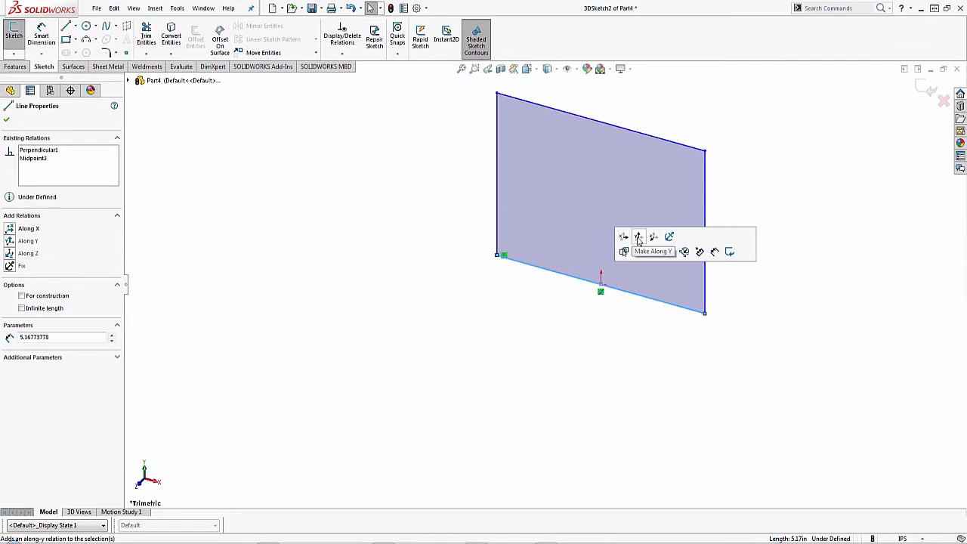
mouse_move(652, 236)
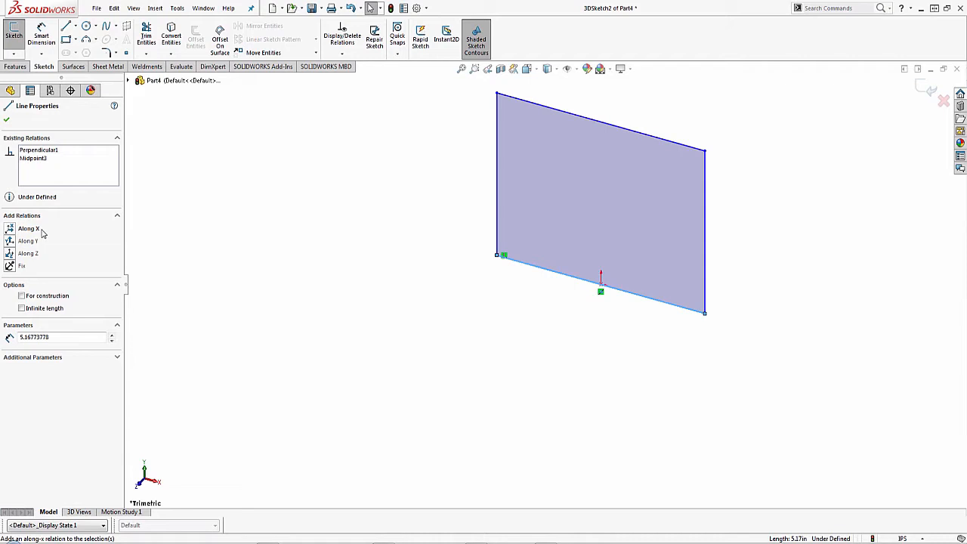
mouse_move(33, 233)
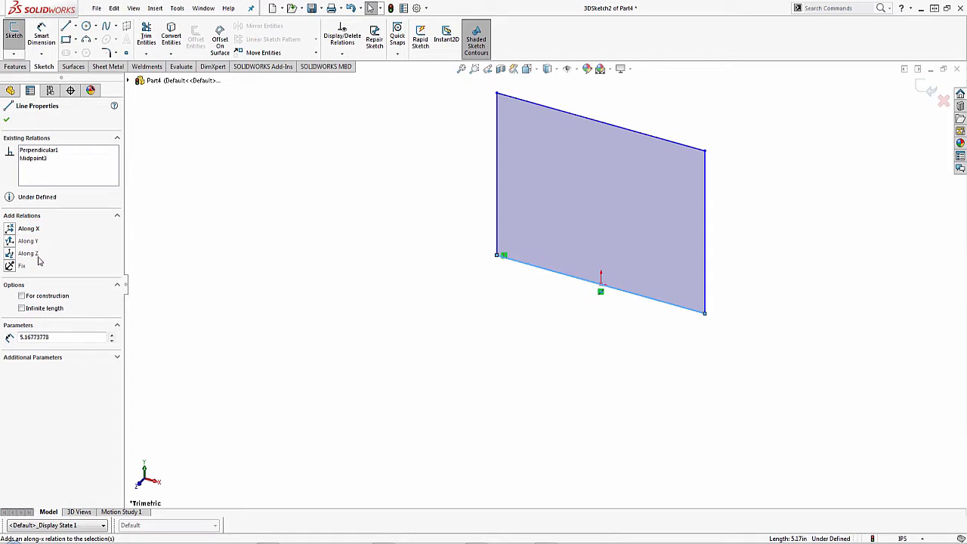
mouse_move(38, 236)
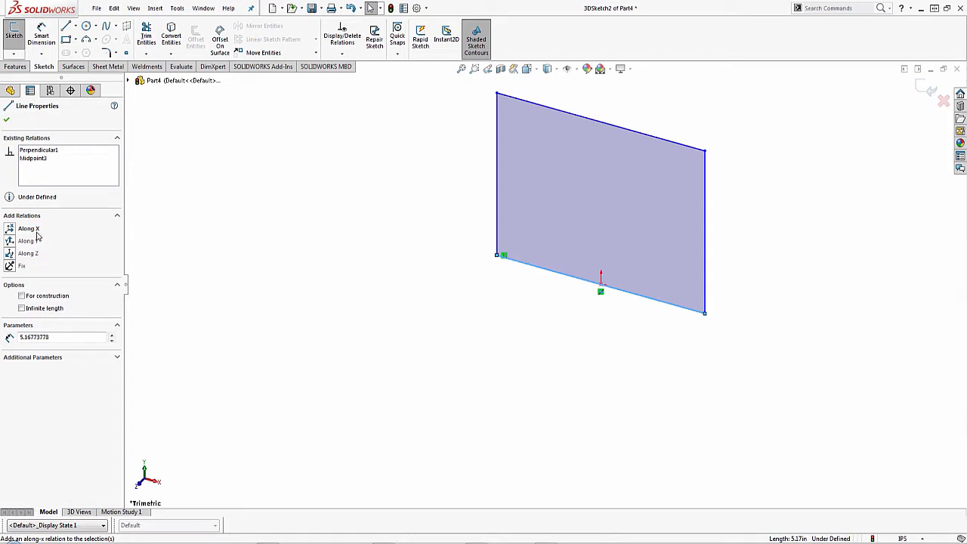
Step: Add an Along X relation to the rectangle's bottom edge and accept it
left_click(28, 229)
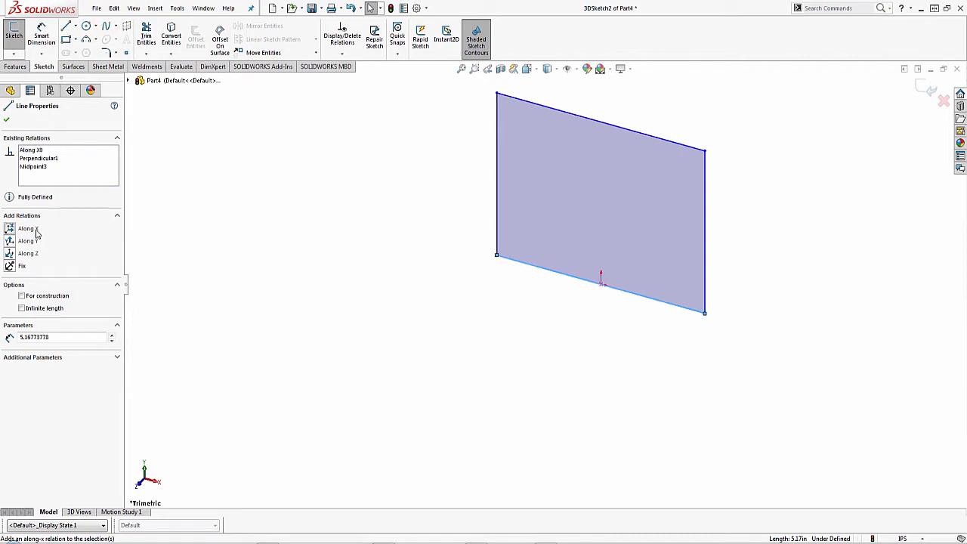
left_click(6, 119)
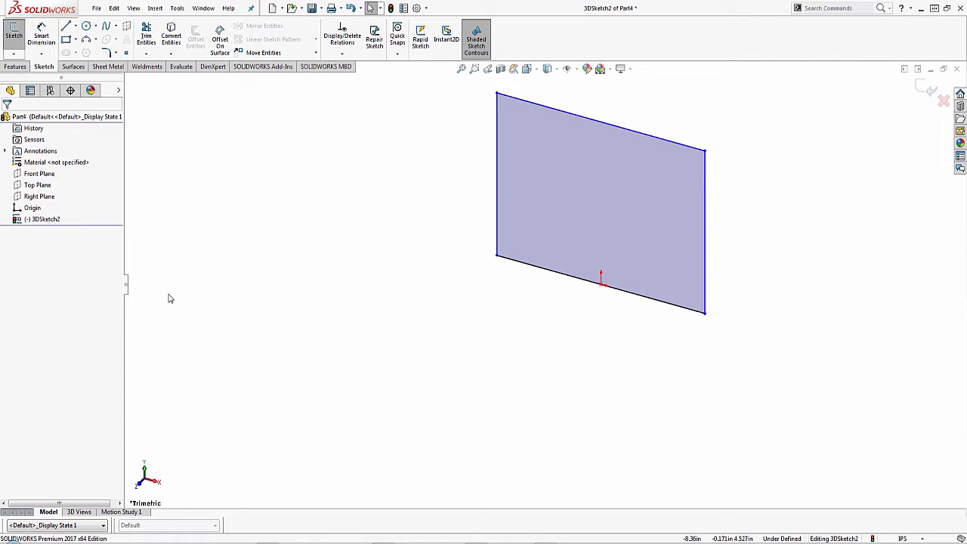
mouse_move(329, 259)
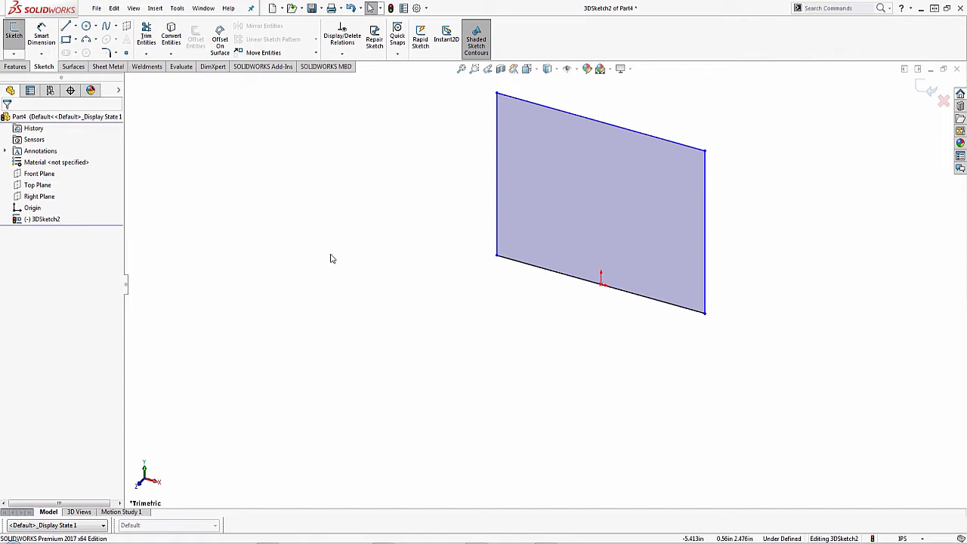
mouse_move(224, 277)
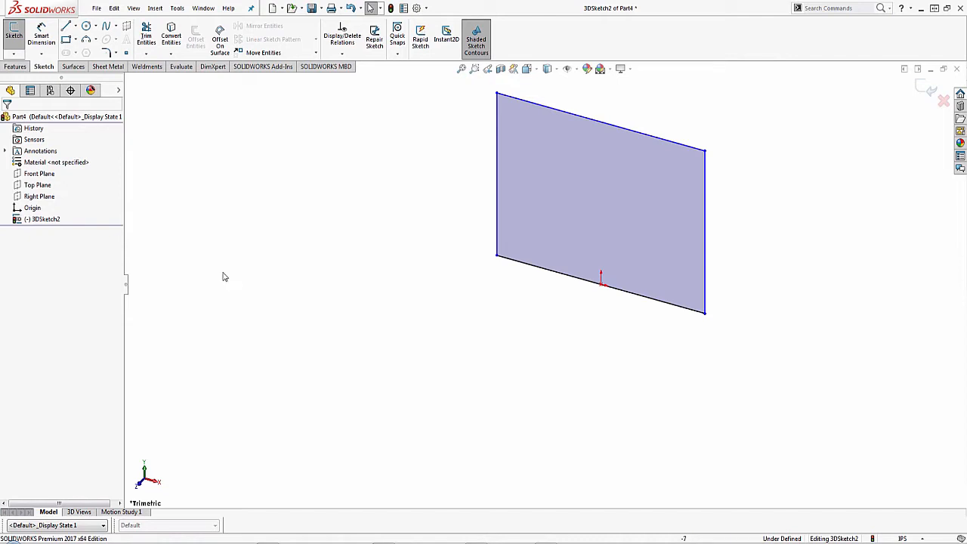
mouse_move(257, 320)
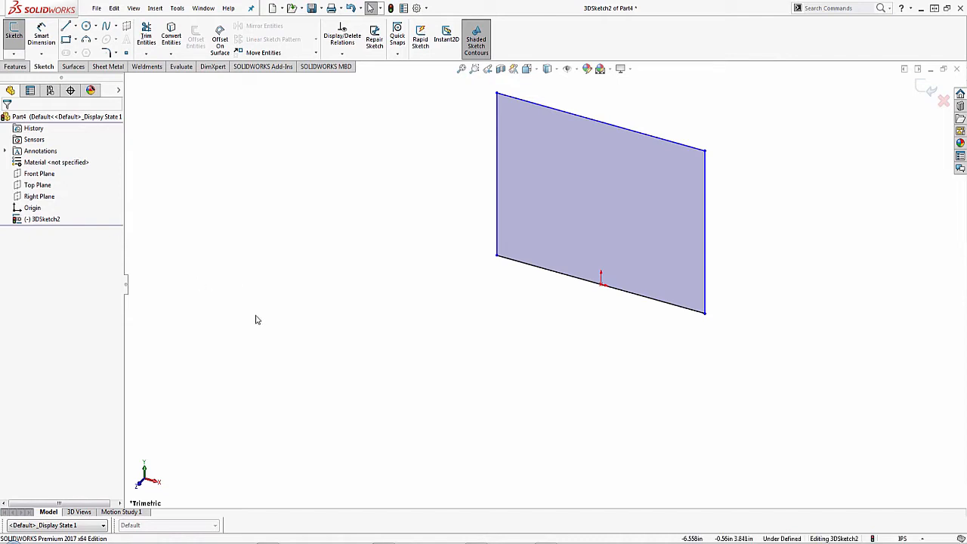
mouse_move(275, 272)
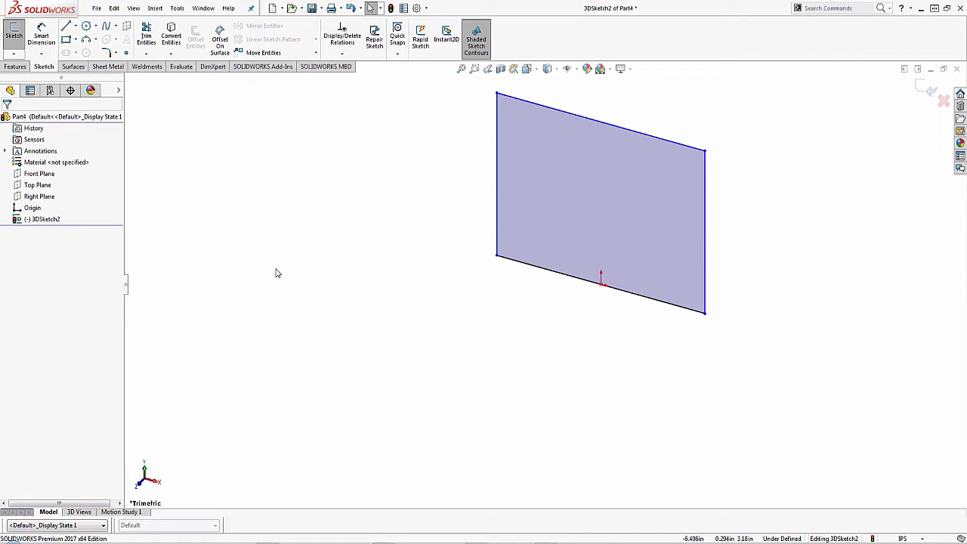
left_click(15, 67)
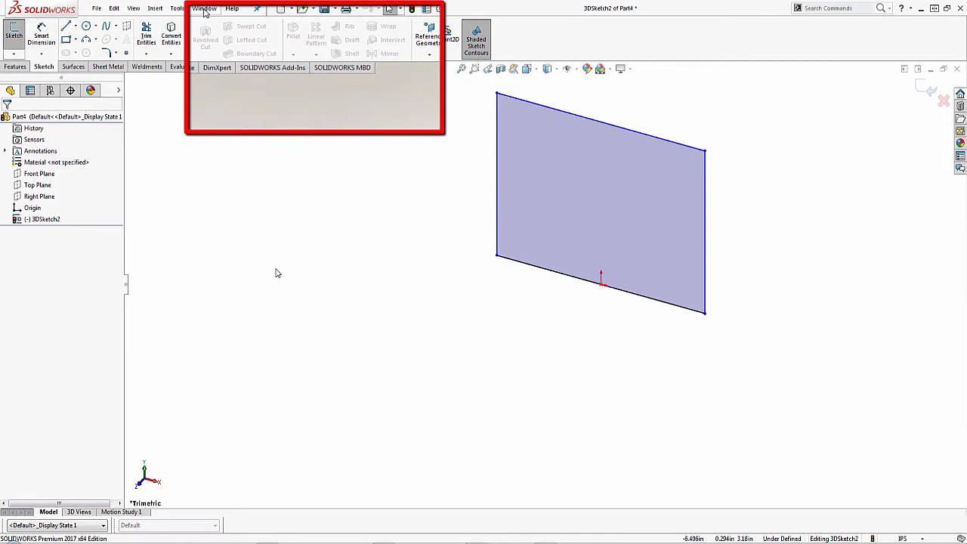
Step: Switch the graphics area to the Four View viewport layout
left_click(204, 9)
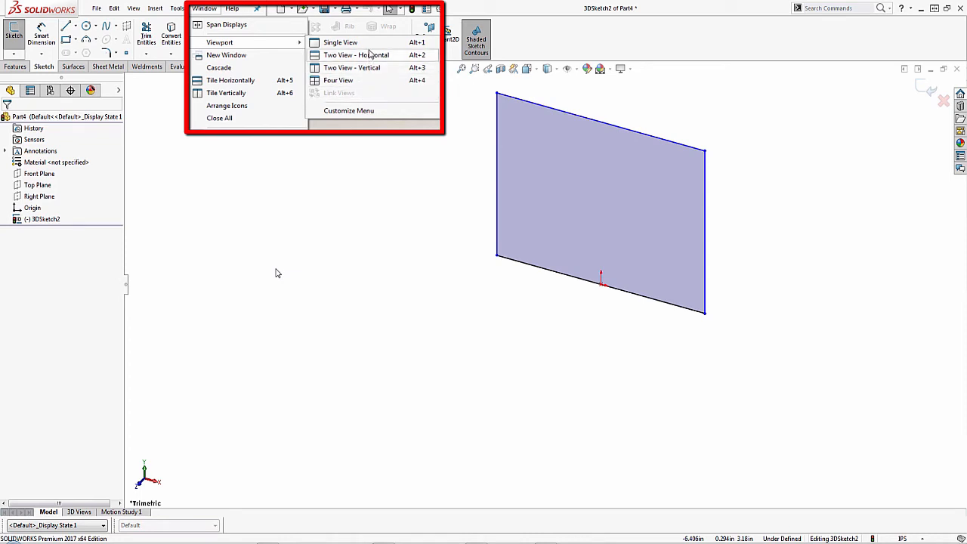
mouse_move(375, 83)
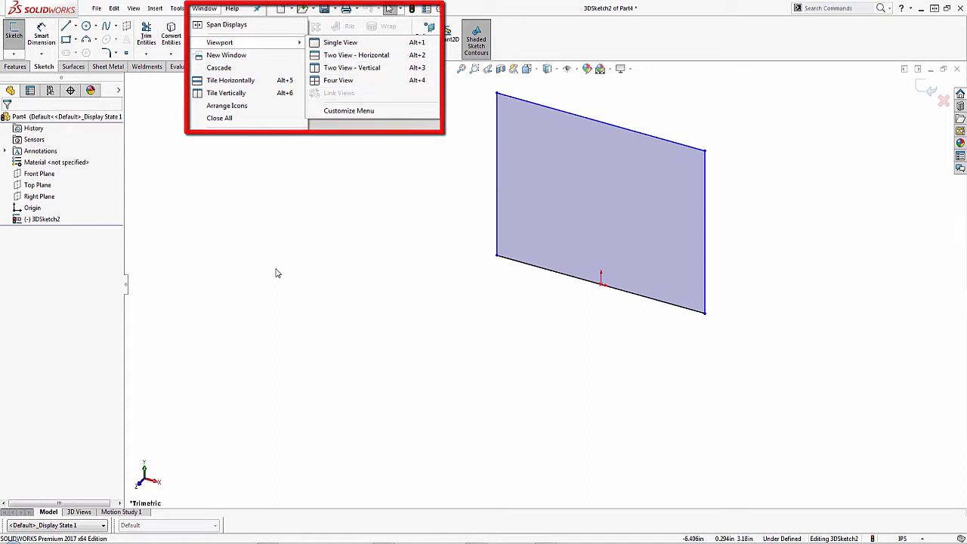
left_click(339, 81)
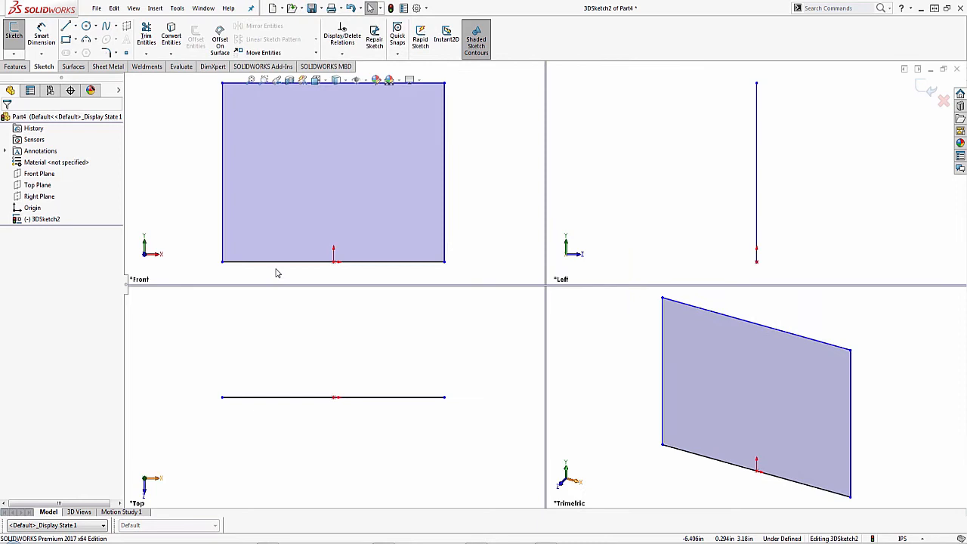
mouse_move(598, 327)
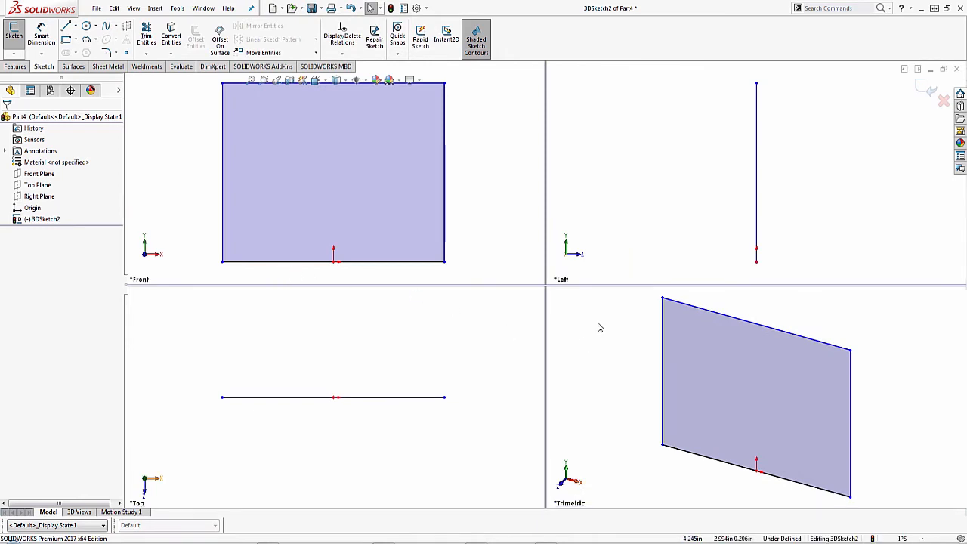
mouse_move(647, 236)
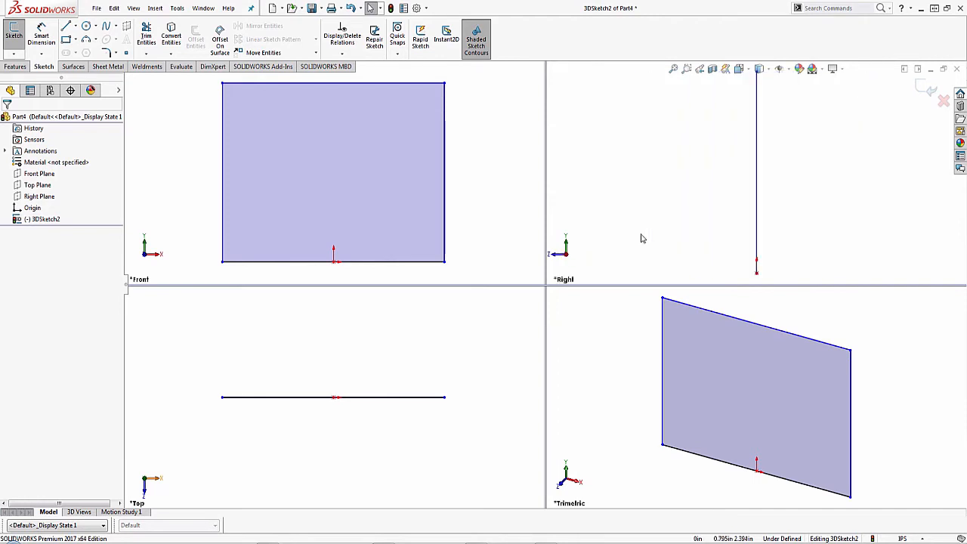
mouse_move(794, 311)
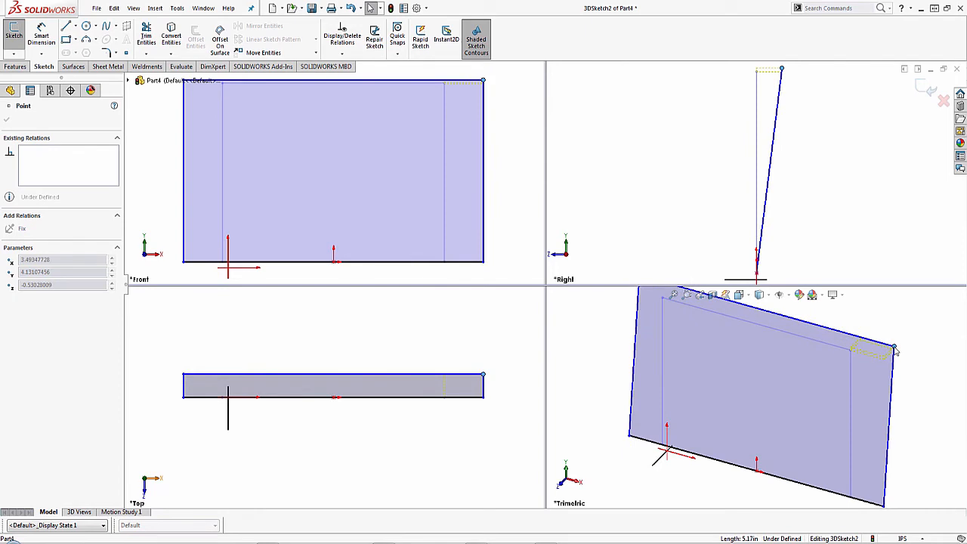
Step: Sketch a short line back from the top corner and review a rectangle edge's relations
left_click_drag(895, 350, 865, 339)
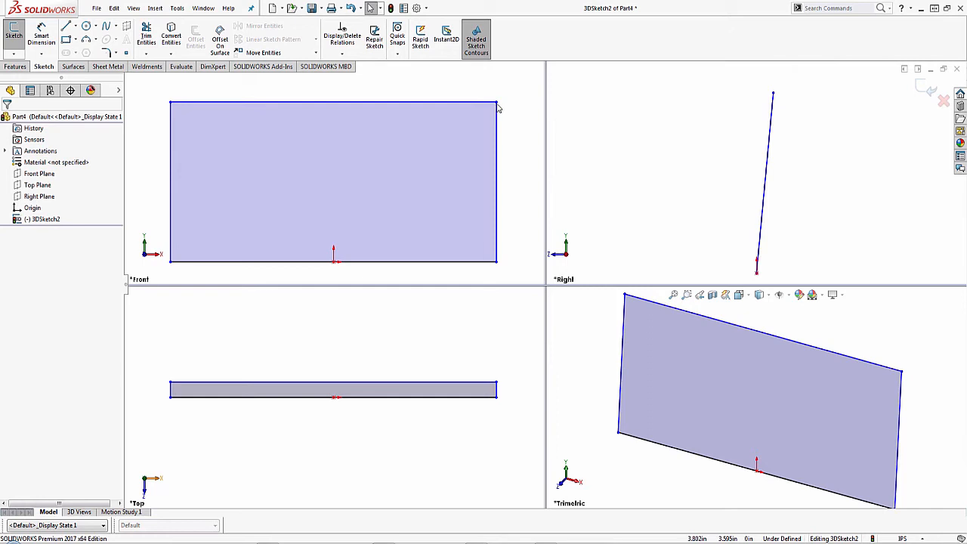
left_click(499, 106)
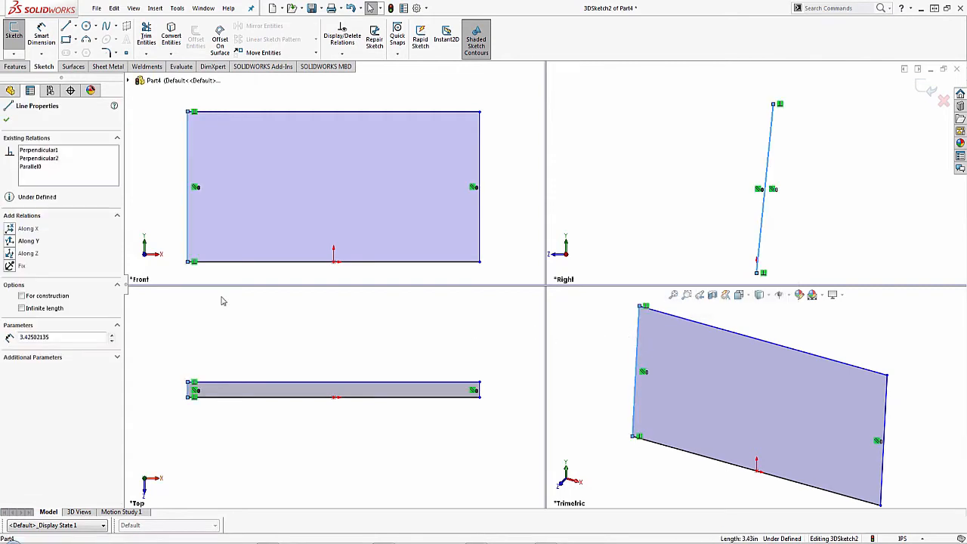
mouse_move(13, 244)
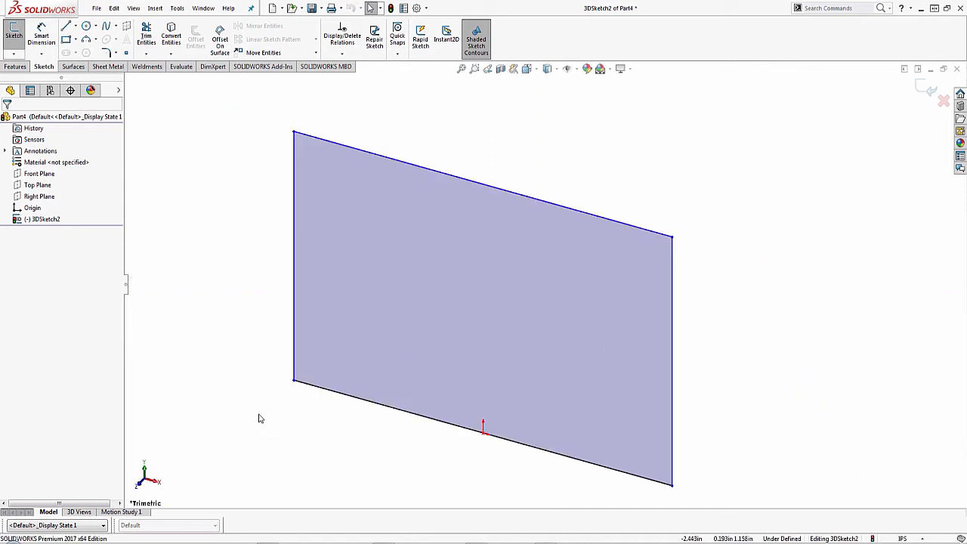
Step: Smart-dimension the rectangle 48 tall and 16 wide, fully defining the sketch
left_click(41, 36)
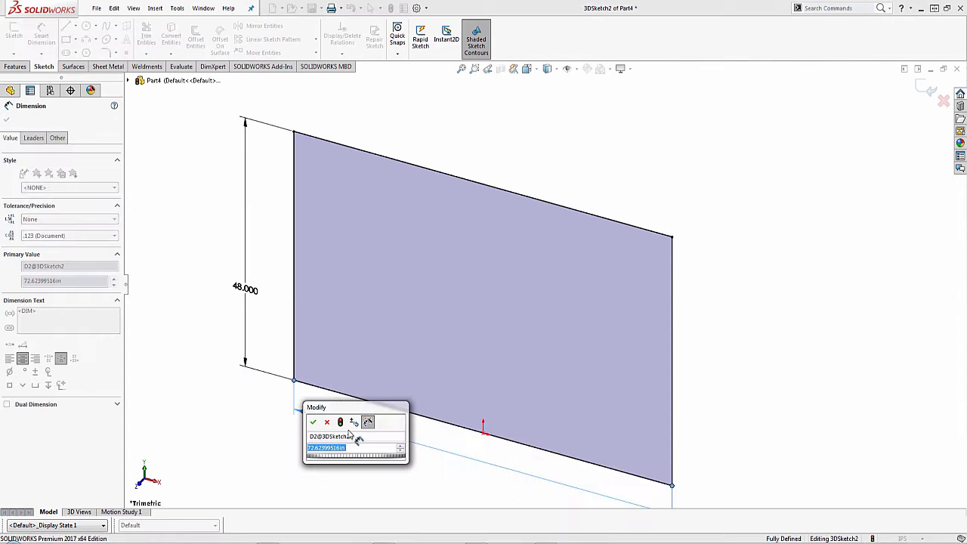
left_click(313, 421)
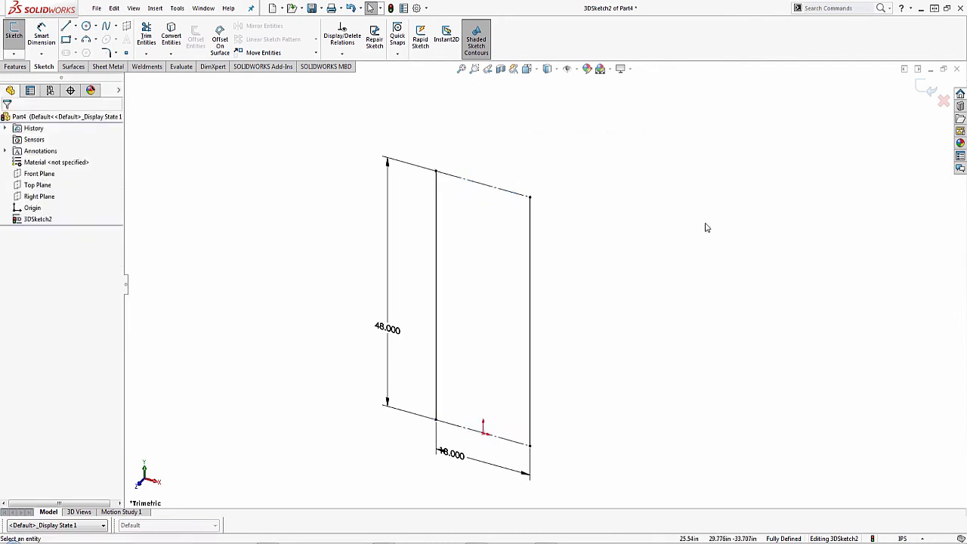
Step: Start the 3D Line tool on the dimensioned rectangle
left_click(67, 24)
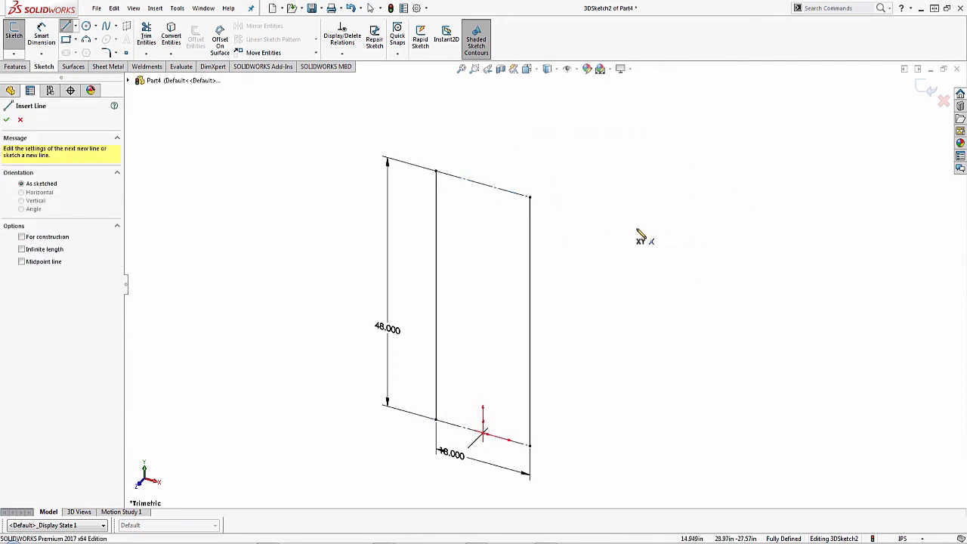
mouse_move(613, 214)
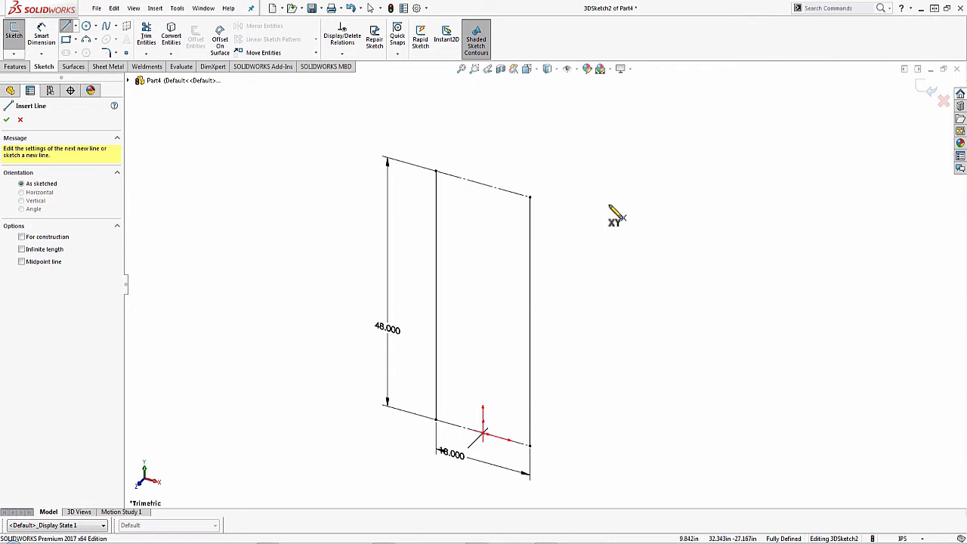
mouse_move(617, 219)
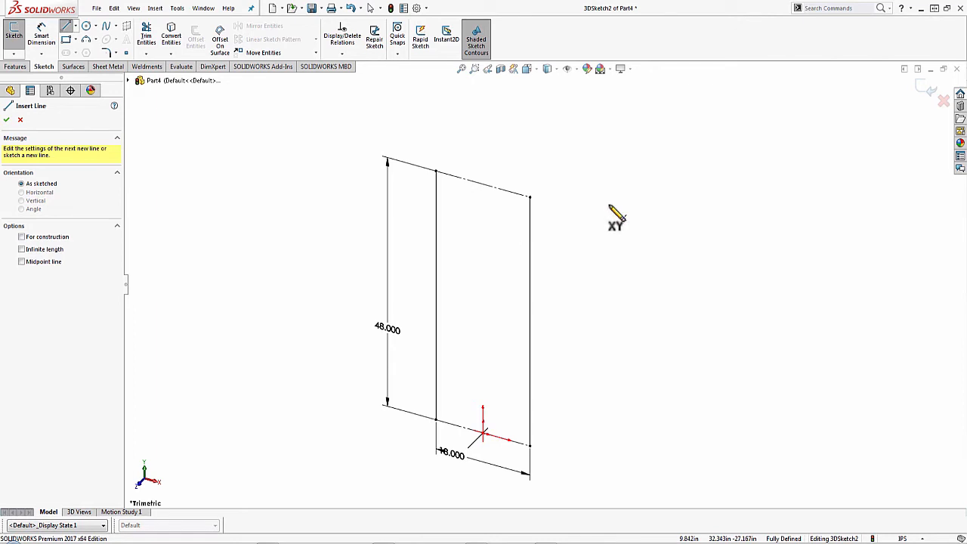
mouse_move(617, 226)
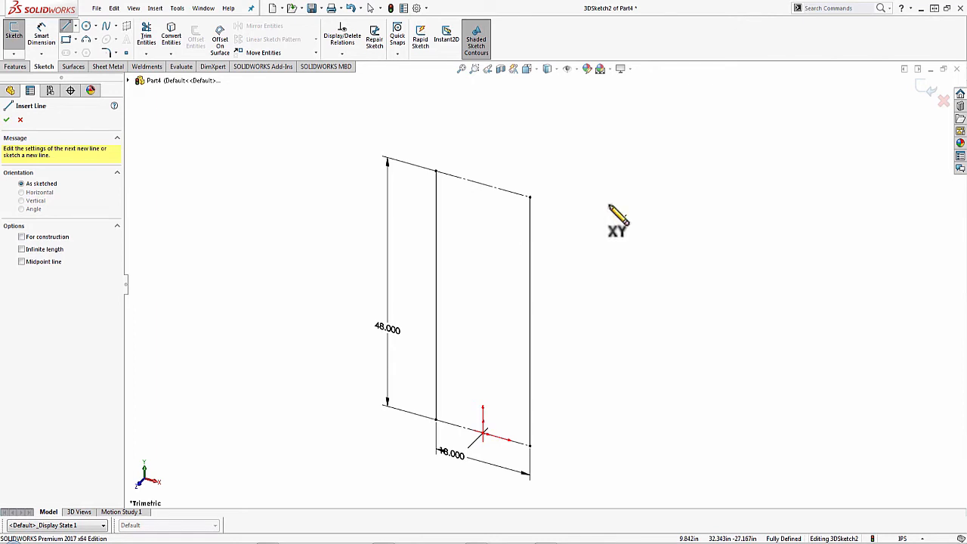
mouse_move(620, 224)
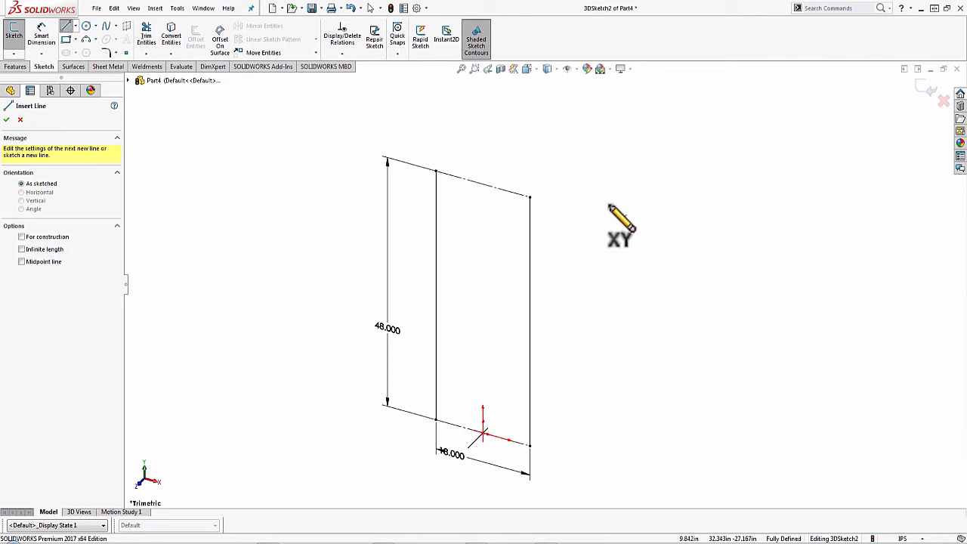
mouse_move(617, 219)
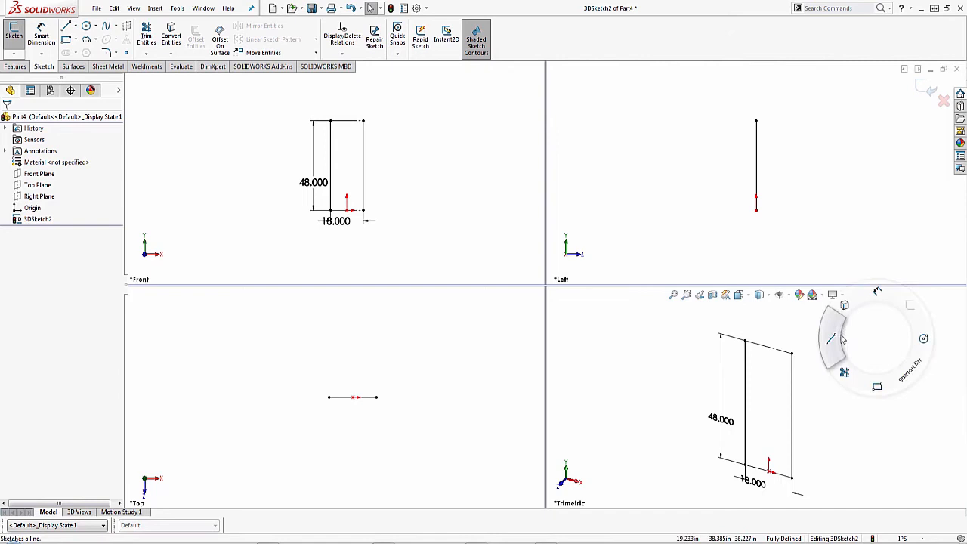
Step: Sketch two back lines from the top corners and a connecting top line
left_click(67, 27)
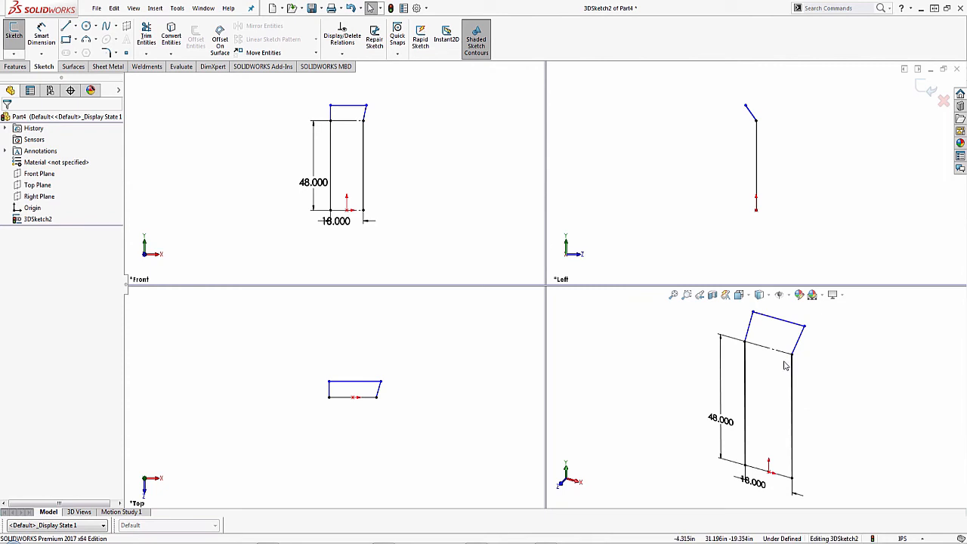
mouse_move(786, 366)
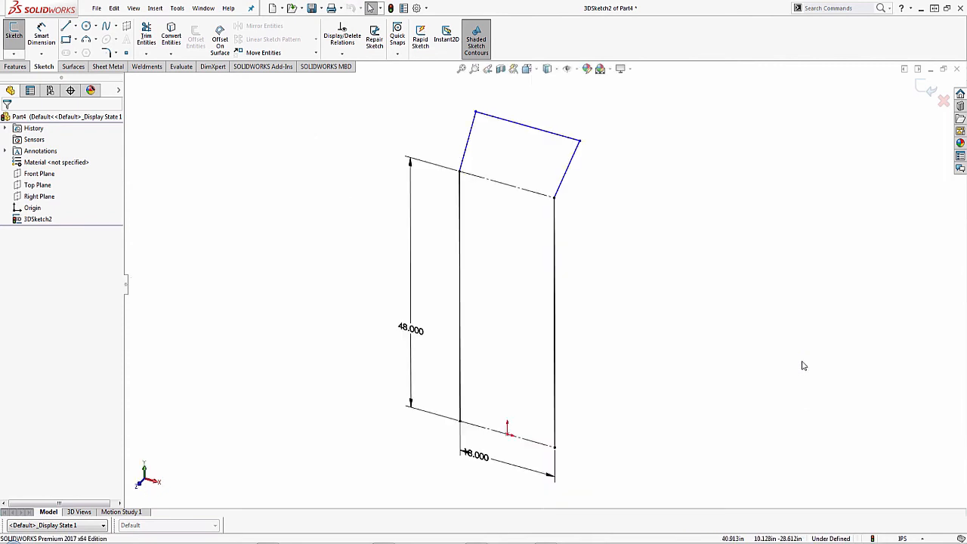
mouse_move(476, 151)
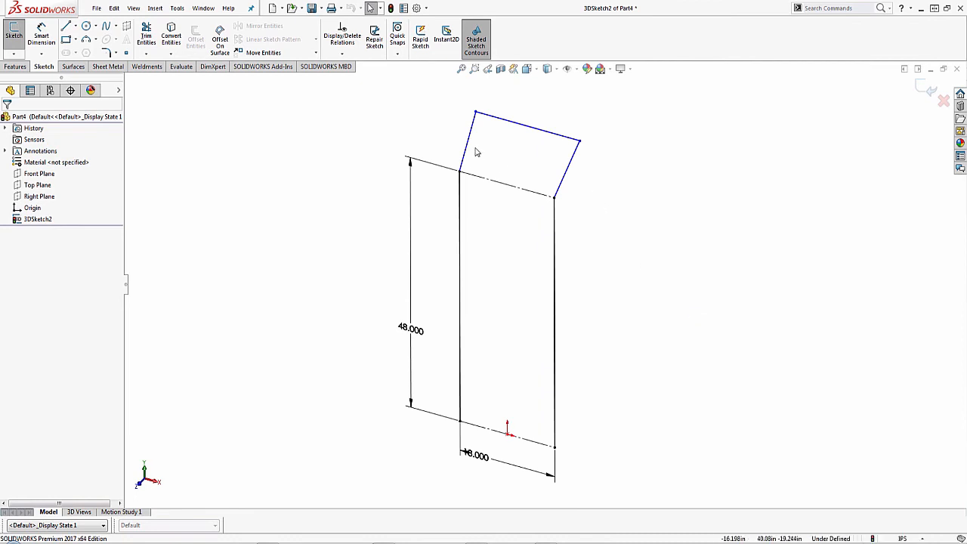
Step: Relate the left angled back line On Plane to the Right Plane
left_click(467, 139)
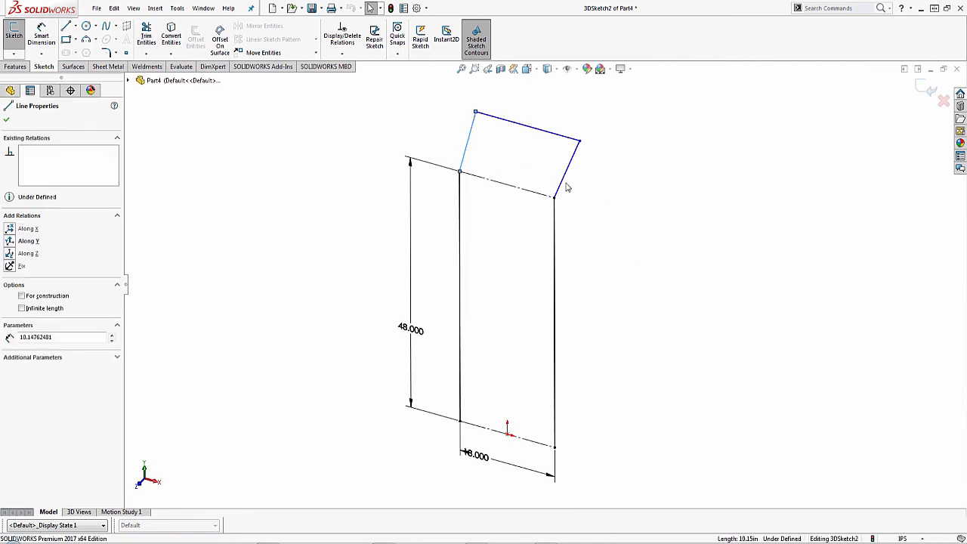
left_click(552, 199)
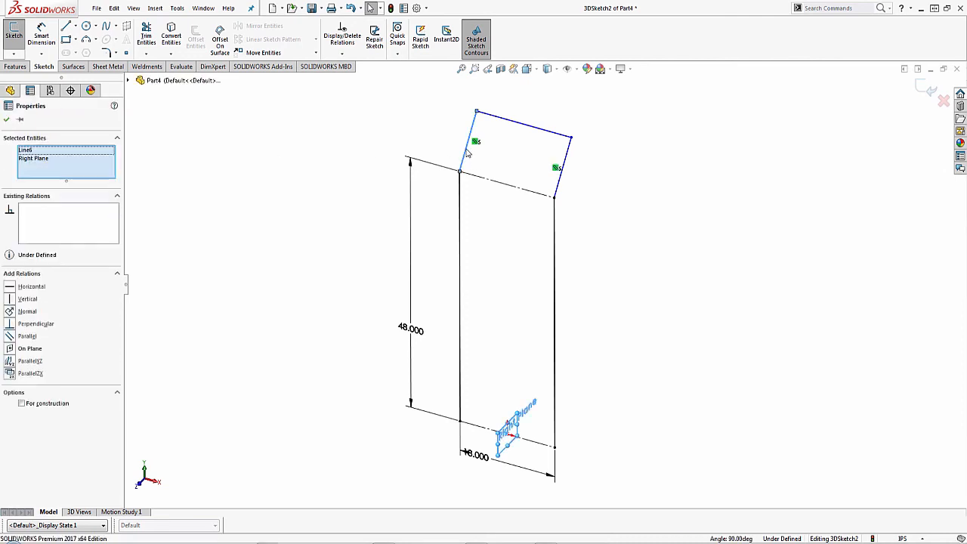
left_click(556, 102)
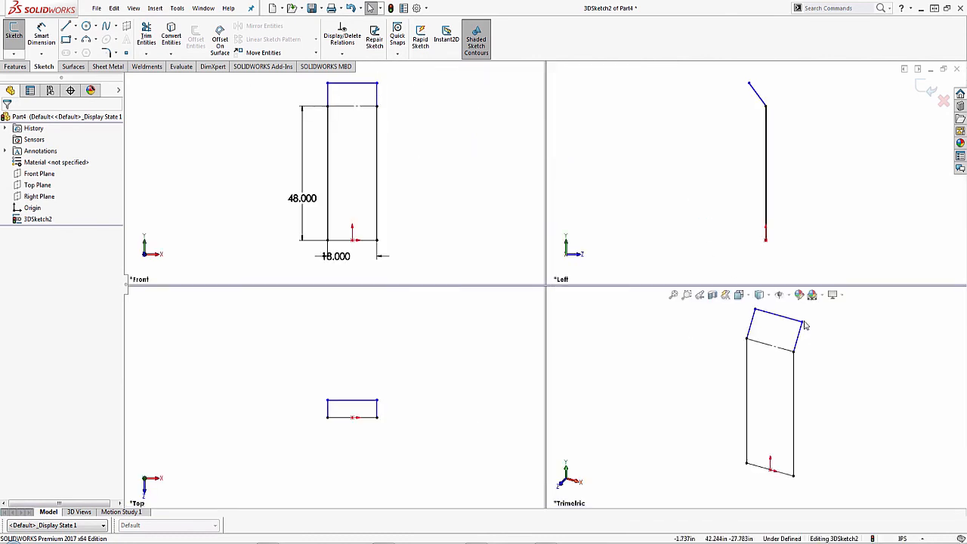
mouse_move(804, 325)
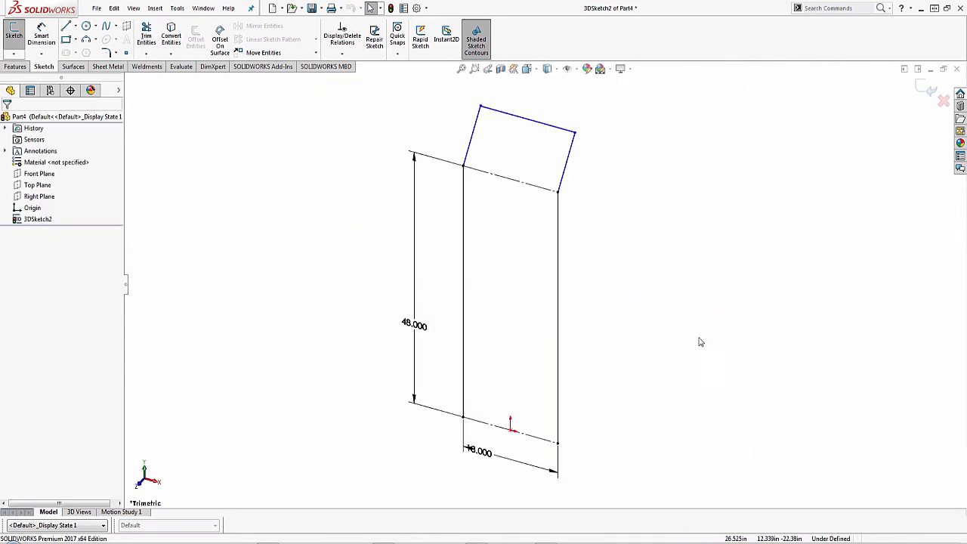
Step: Smart-dimension the angled back line to length 12
left_click(42, 36)
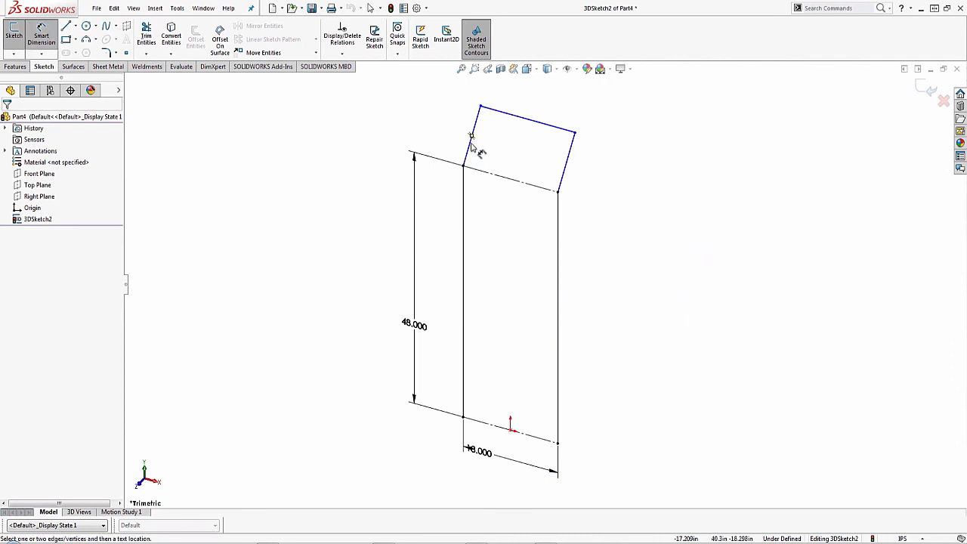
left_click(470, 136)
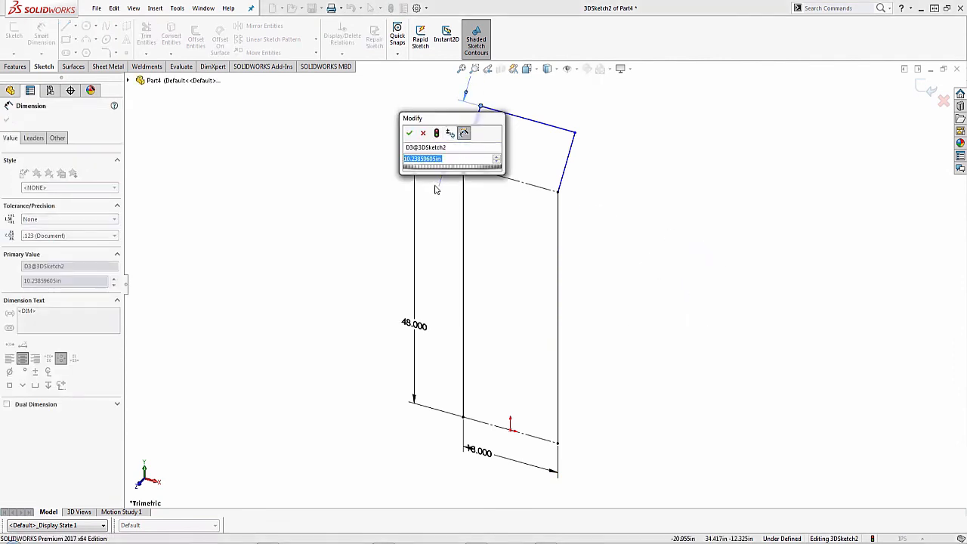
left_click(409, 133)
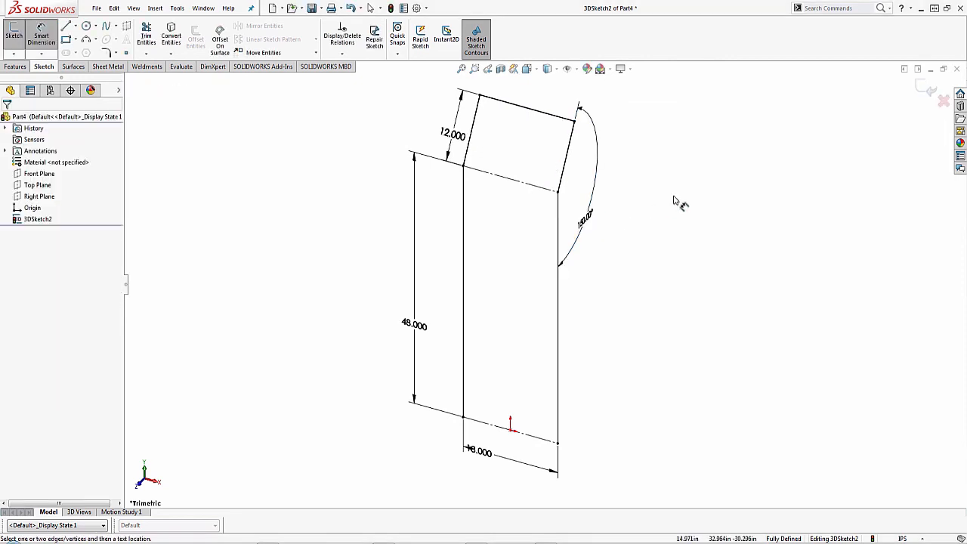
mouse_move(680, 248)
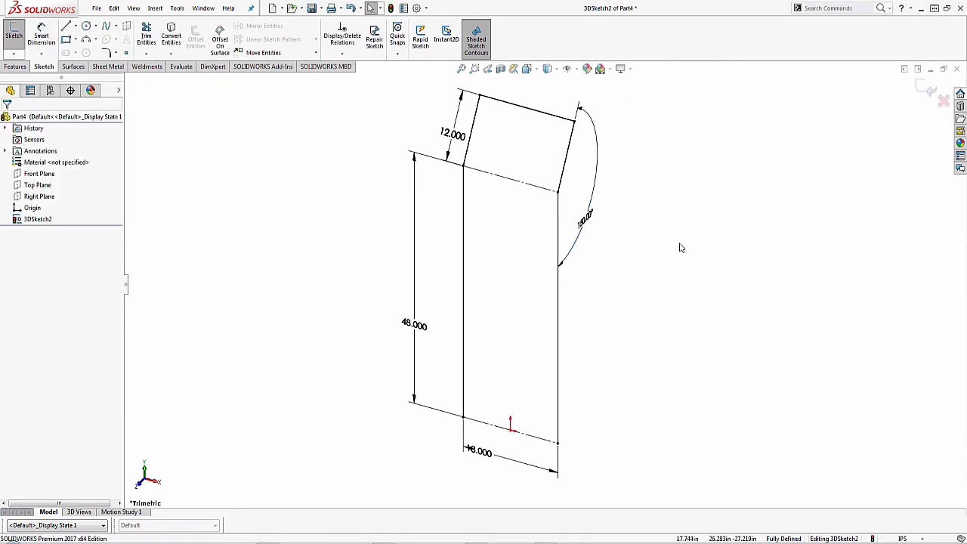
mouse_move(657, 218)
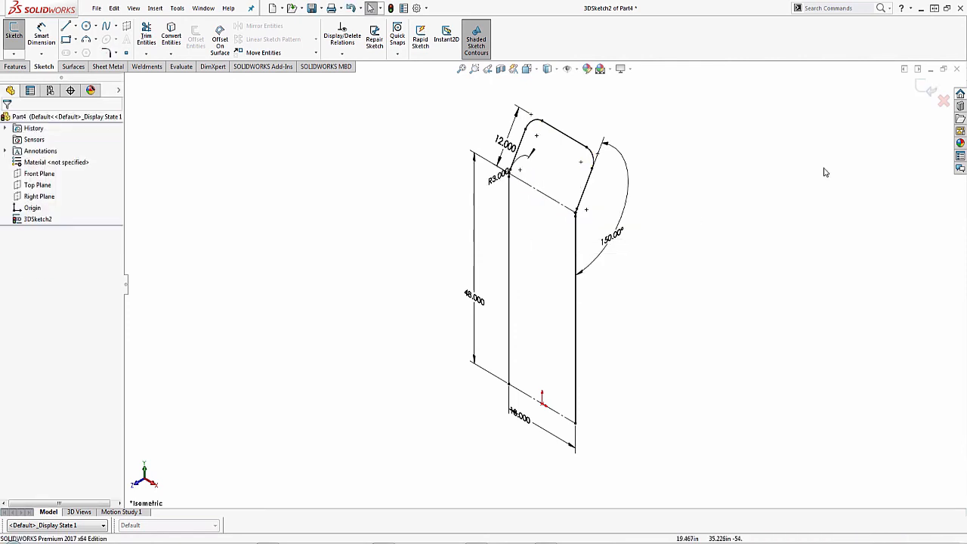
mouse_move(804, 181)
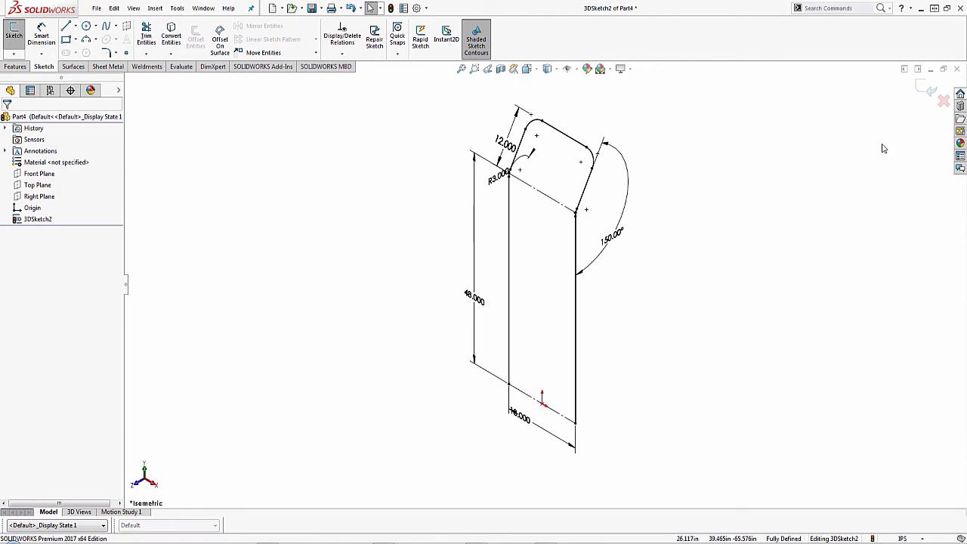
mouse_move(874, 151)
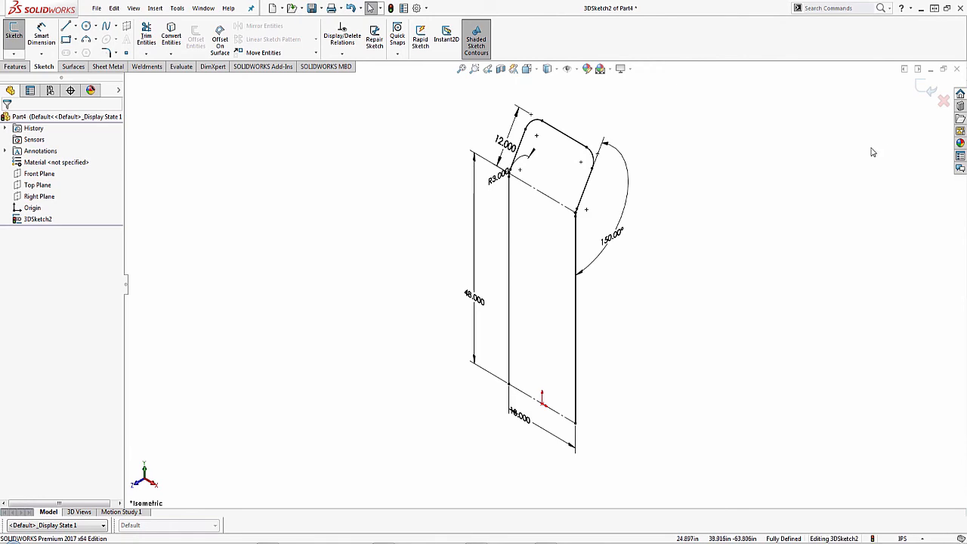